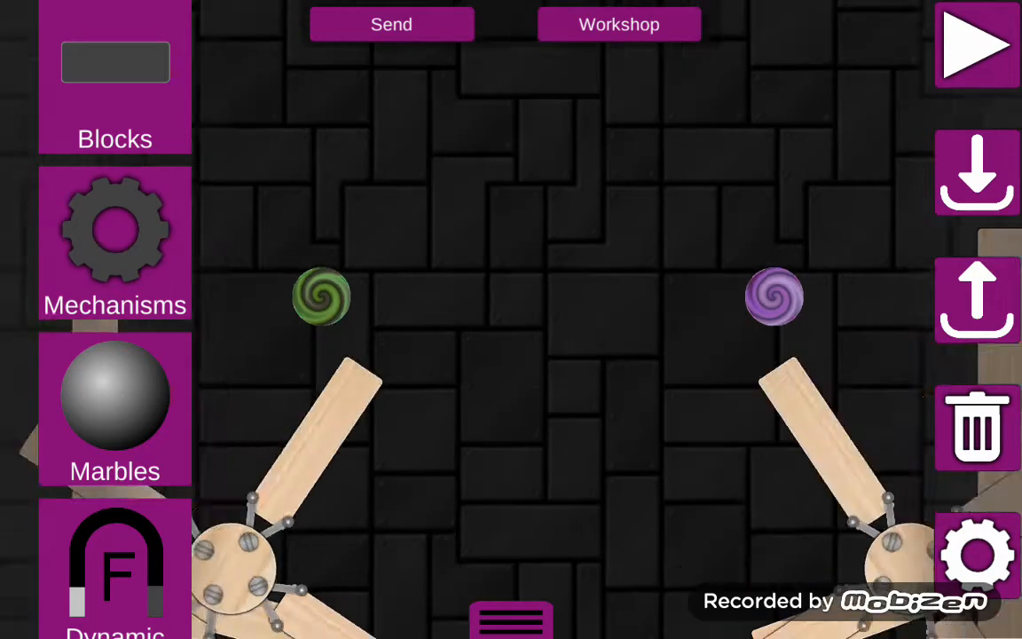
Run the level so green and purple marbles drop onto the spinning paddle wheels.
{"action": "left_click", "coordinate": [976, 44]}
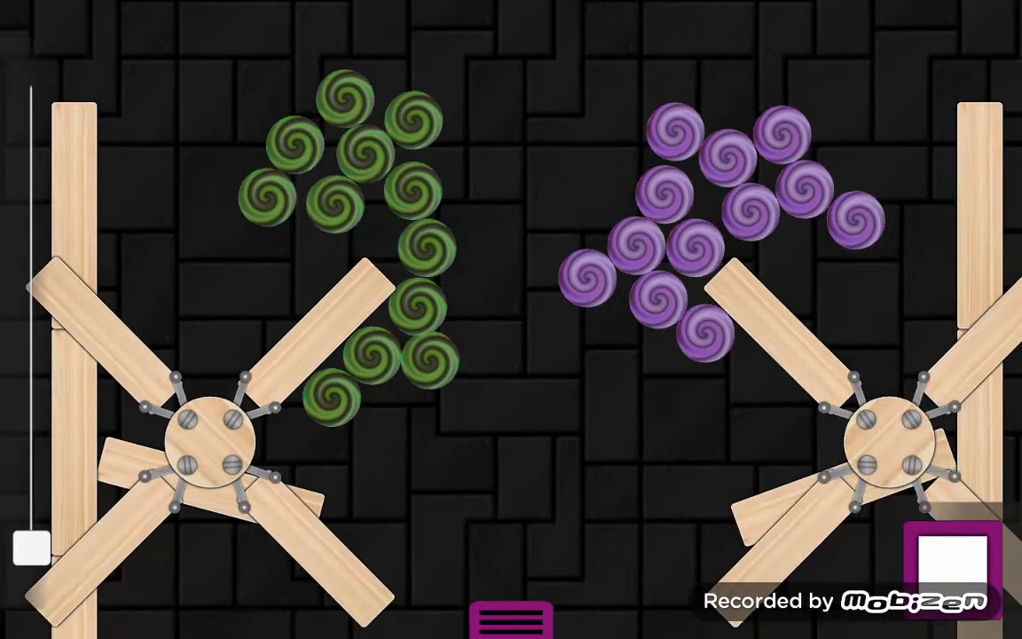